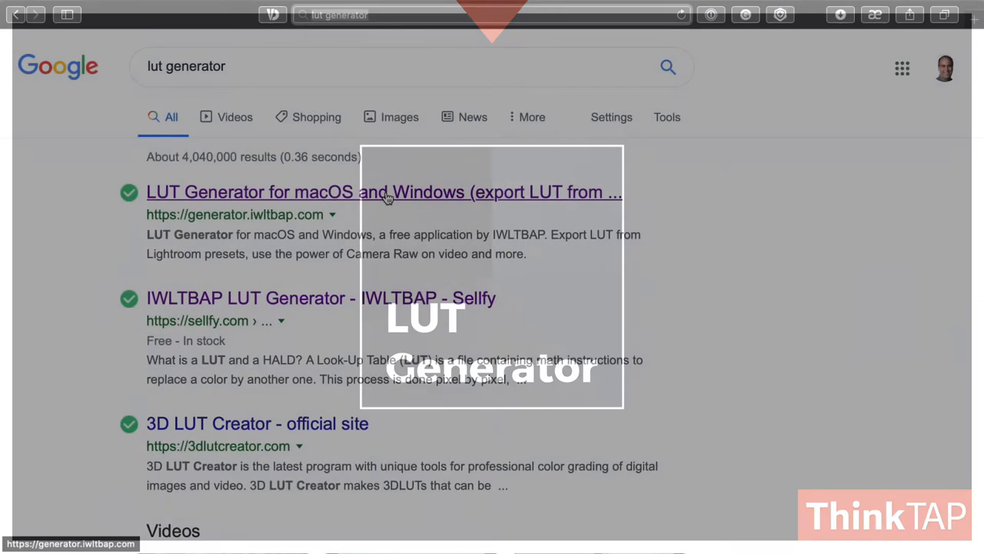
# Step: Go from the search results to the LUT Generator site and its free download page
pyautogui.click(385, 192)
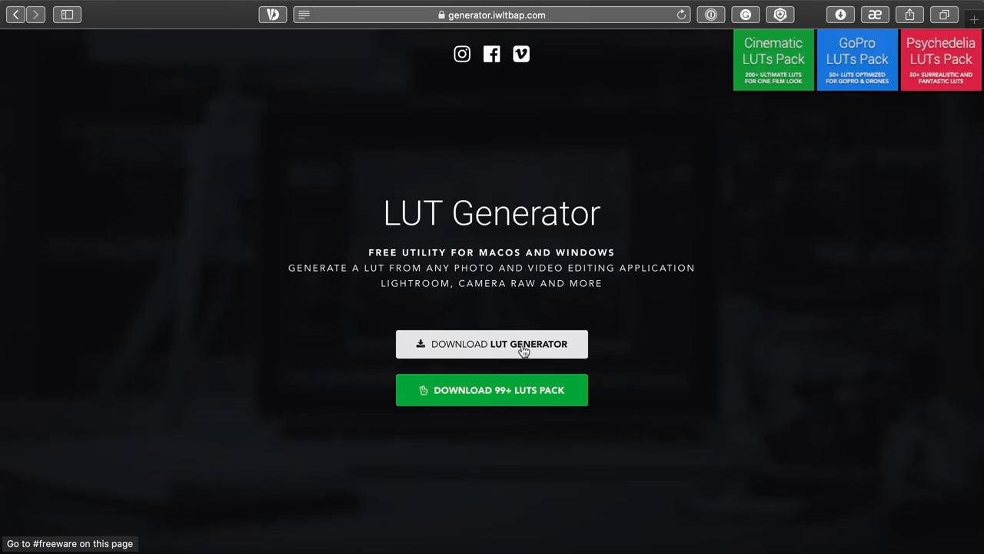
pyautogui.click(491, 344)
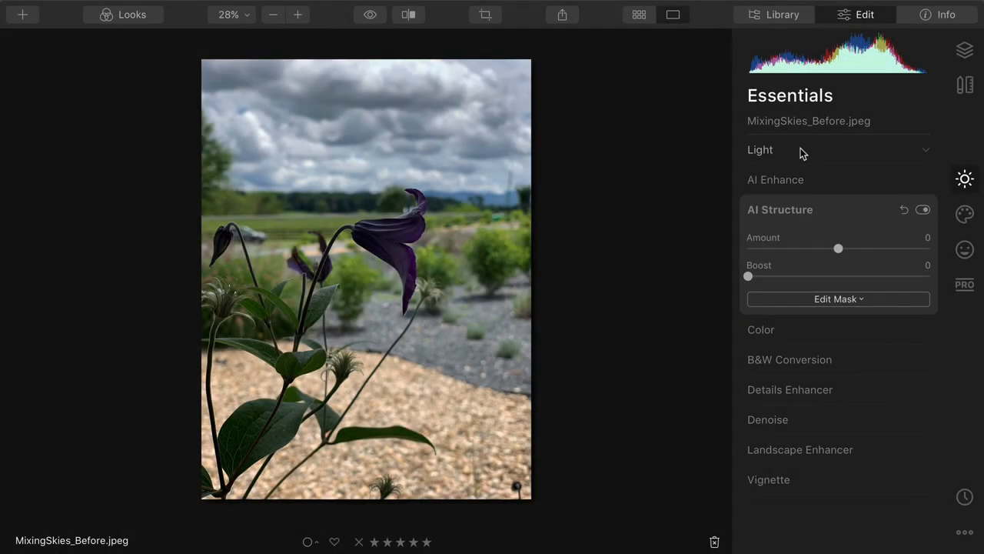
# Step: Set Highlights to -50 and Shadows to 73 on MixingSkies_Before, then return to Library
pyautogui.click(760, 149)
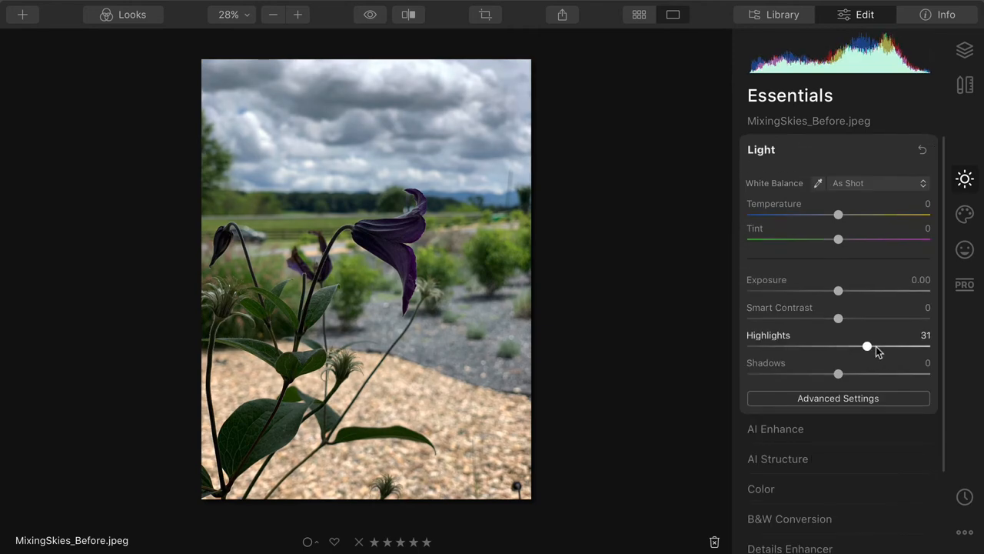
pyautogui.moveTo(867, 346); pyautogui.dragTo(793, 346)
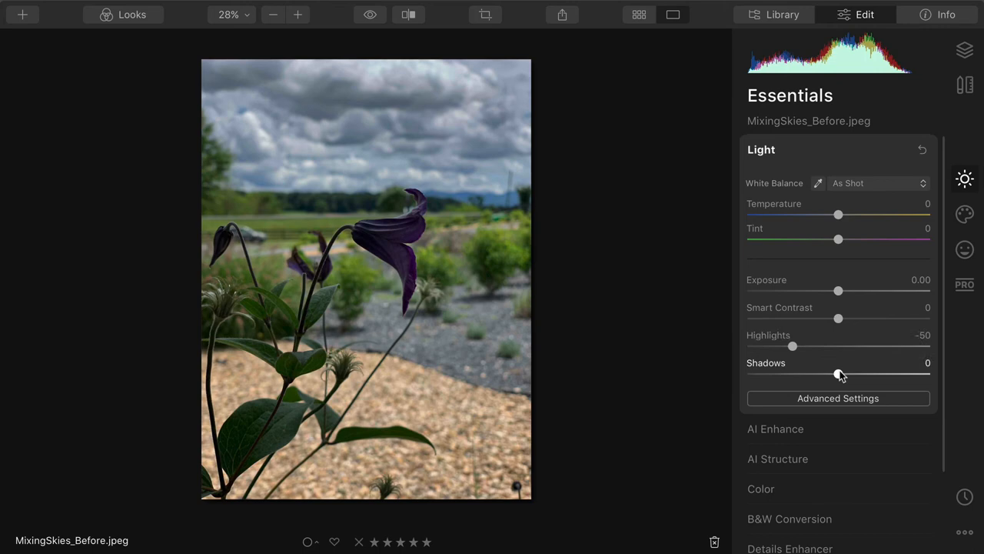
pyautogui.moveTo(838, 375); pyautogui.dragTo(905, 374)
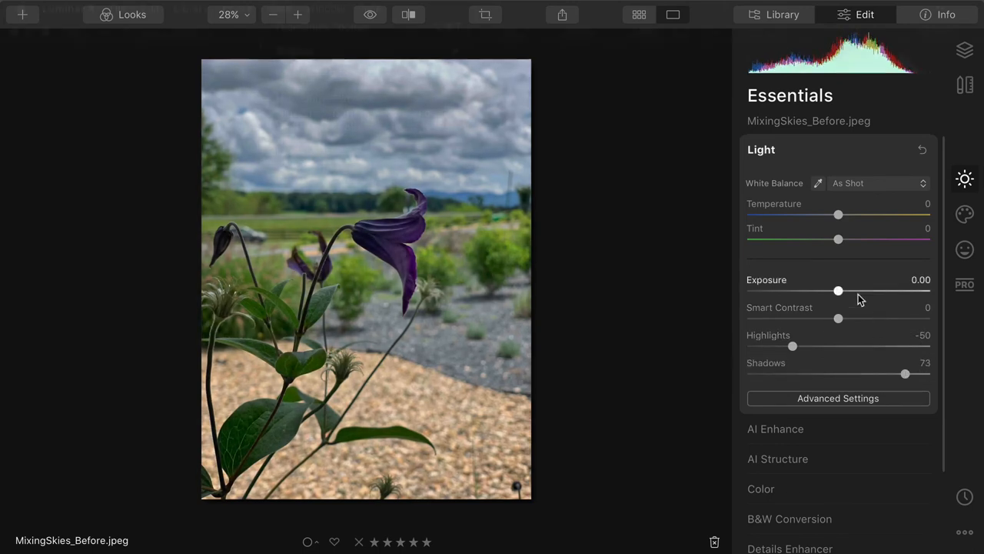
pyautogui.click(279, 8)
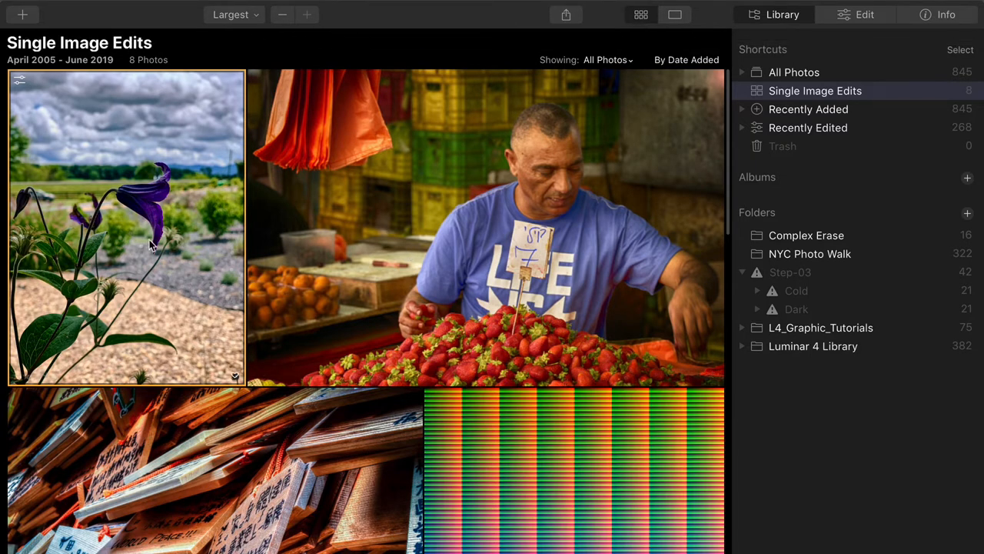
# Step: Select the Neutral-512 colour grid in the library and open it for editing
pyautogui.click(573, 469)
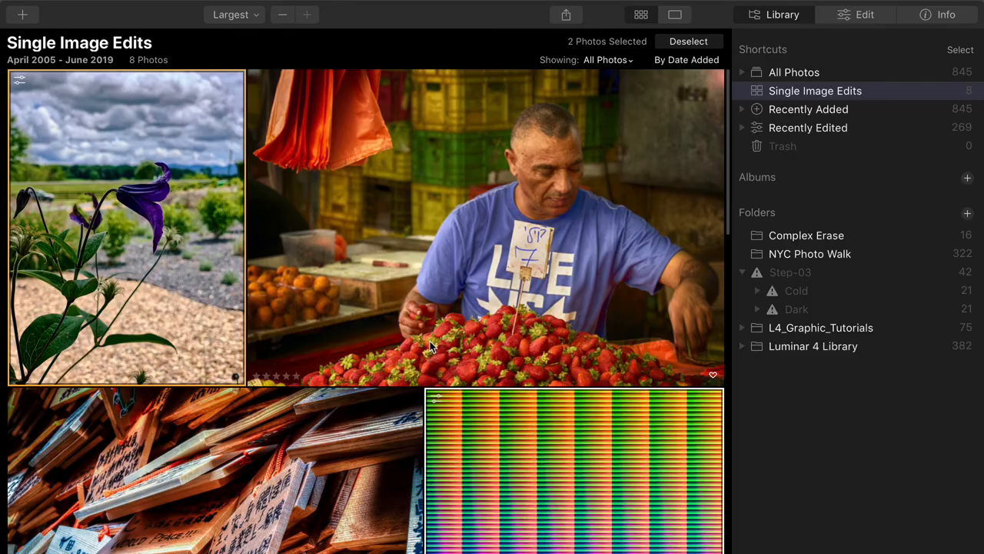
pyautogui.doubleClick(573, 471)
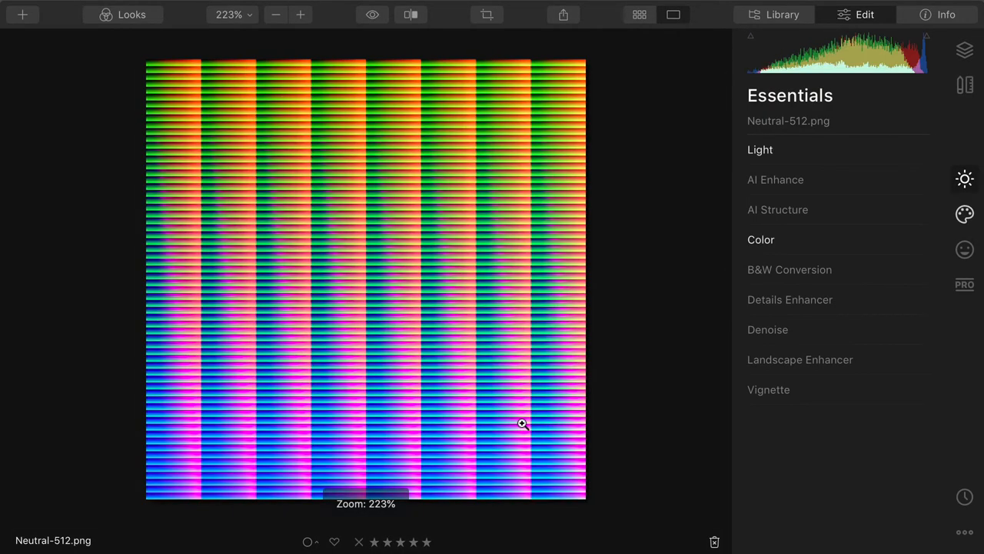
pyautogui.moveTo(345, 186)
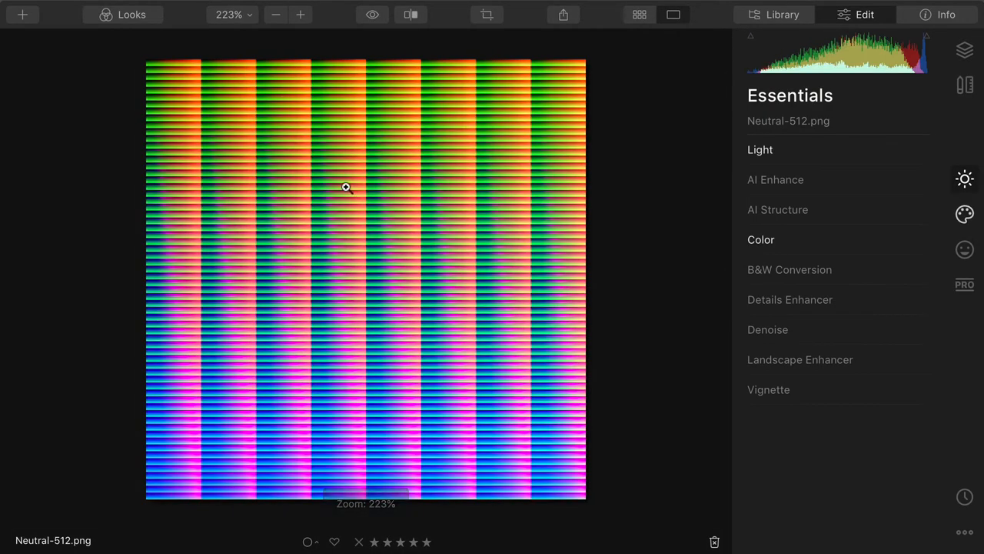
pyautogui.click(118, 8)
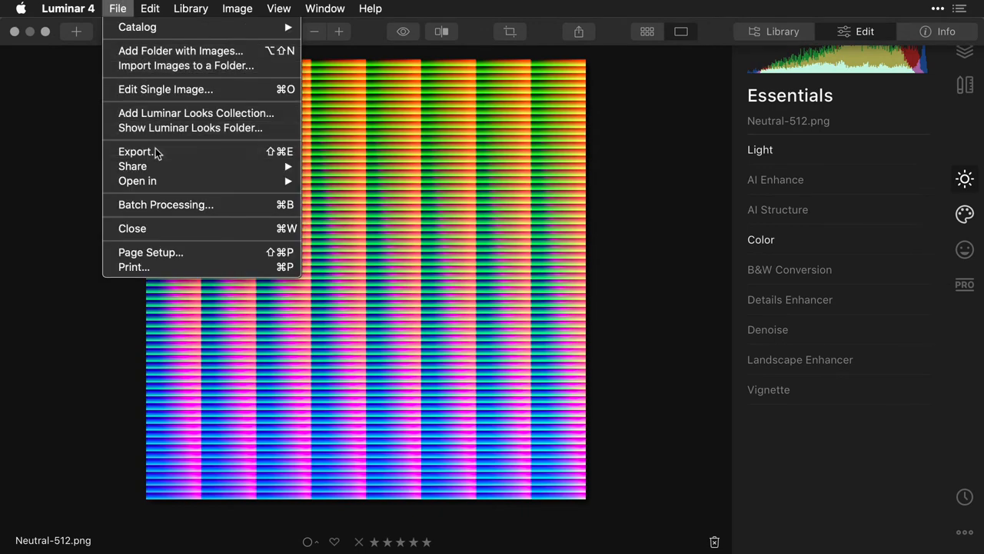
# Step: Export the Neutral-512 grid to the Desktop as a PNG image
pyautogui.click(136, 151)
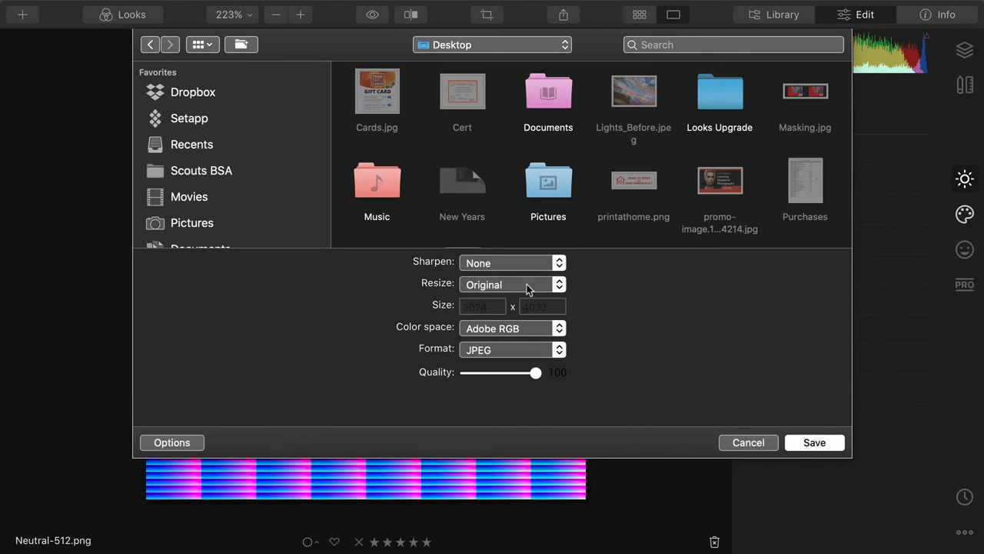
pyautogui.click(511, 349)
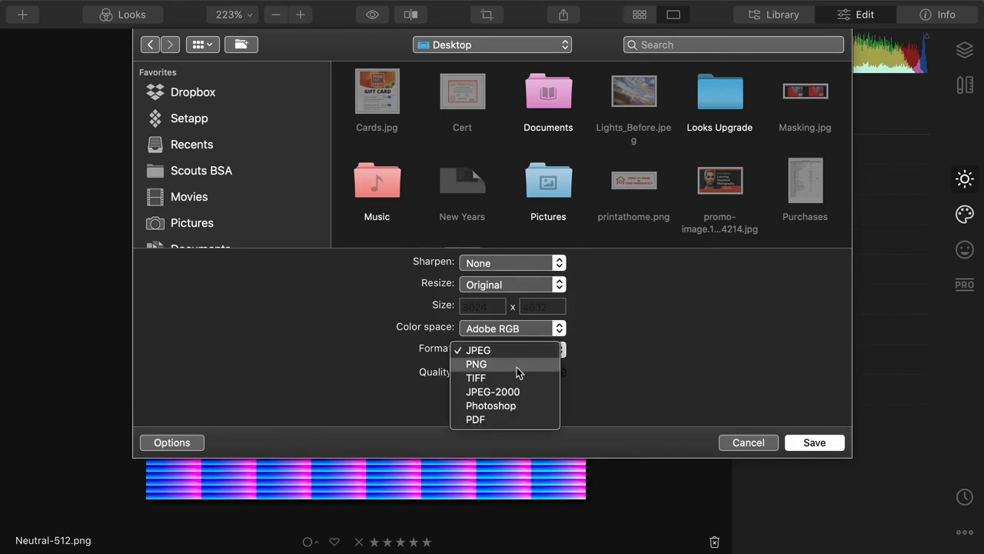
pyautogui.click(476, 363)
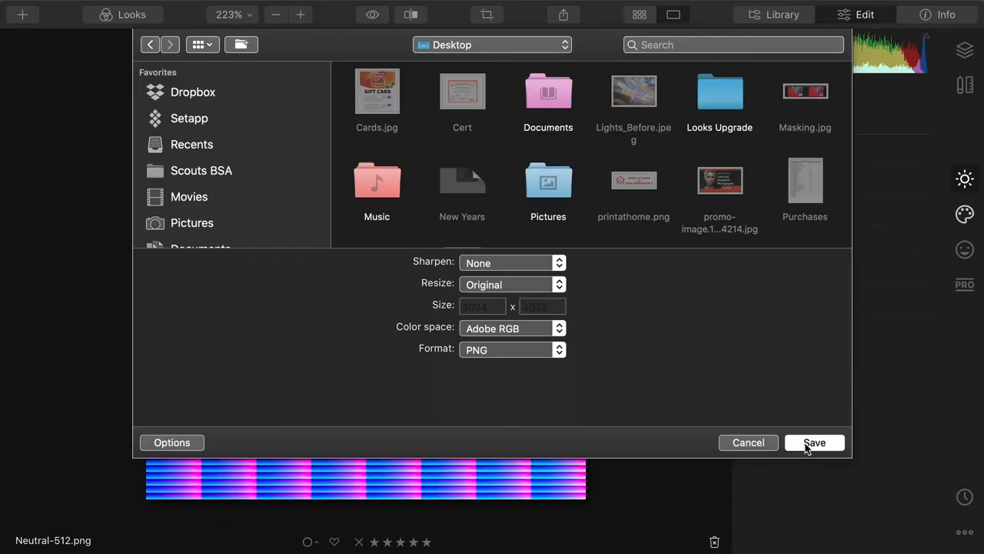
pyautogui.click(723, 500)
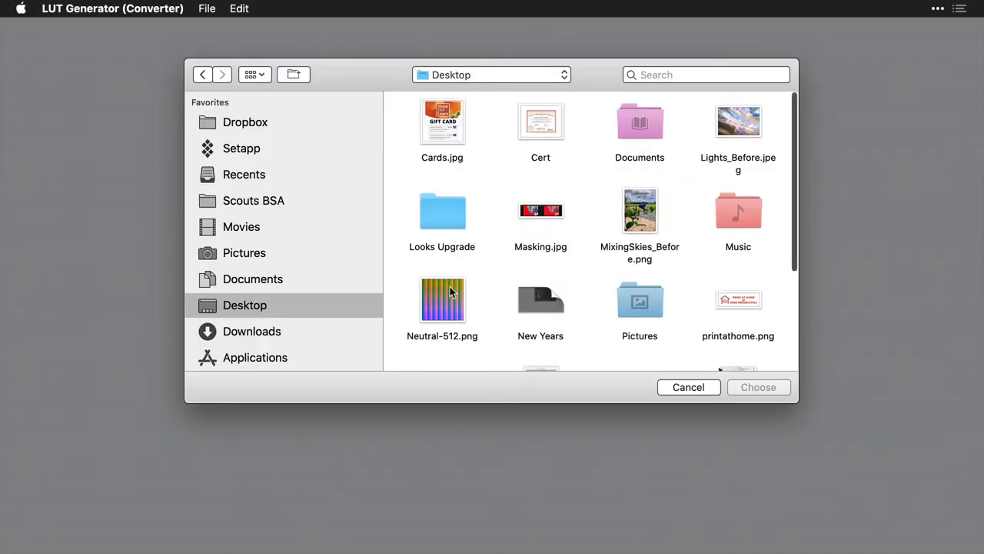
# Step: Pick Neutral-512.png in LUT Generator and open the Adobe Photoshop 2020 application folder
pyautogui.click(442, 300)
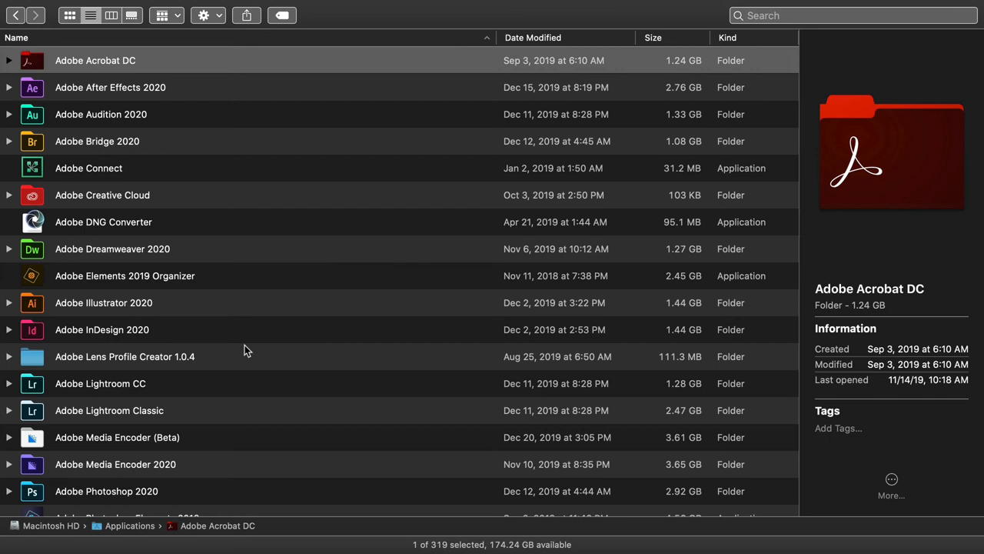
pyautogui.scroll(-3)
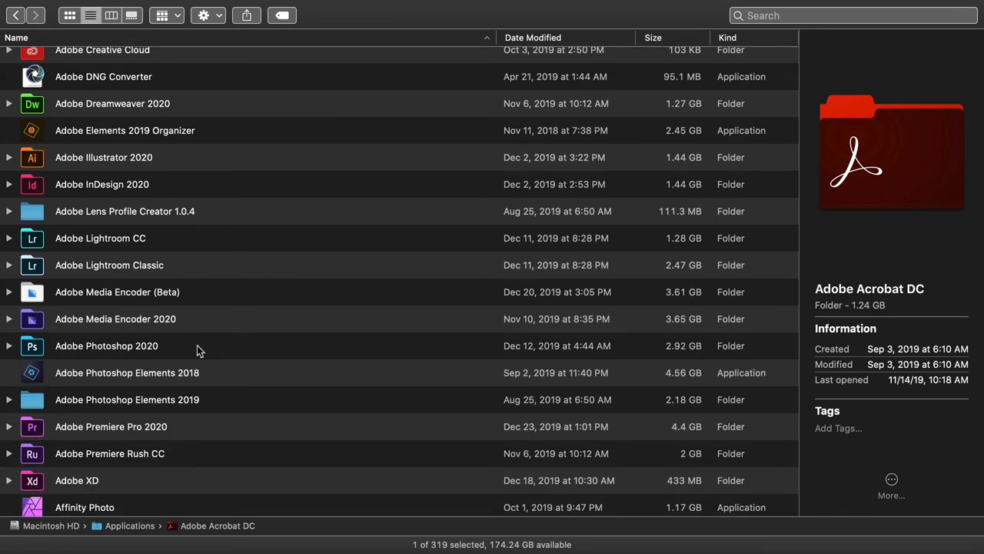
pyautogui.doubleClick(106, 346)
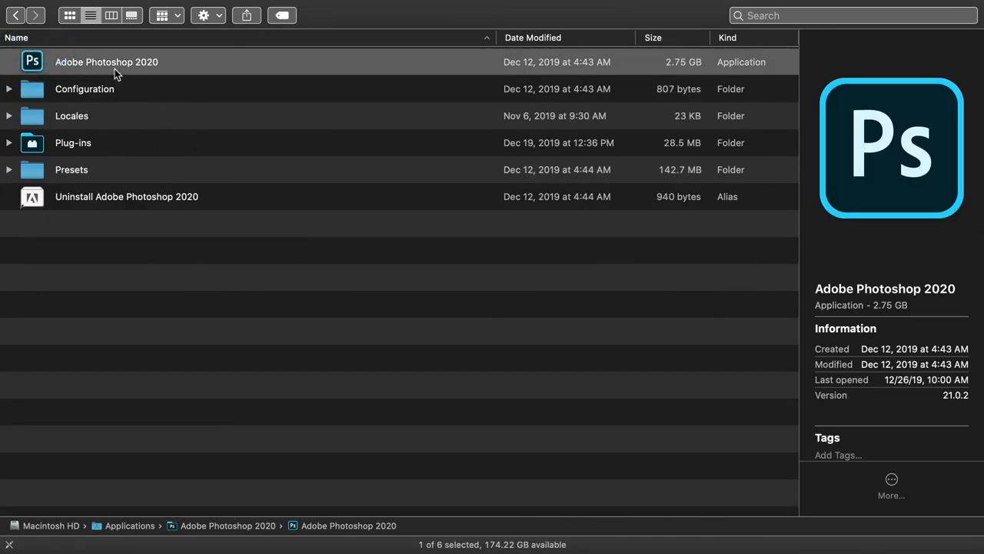
# Step: Launch Photoshop and load Outdoors.cube from the Desktop into the Color Lookup layer
pyautogui.doubleClick(106, 61)
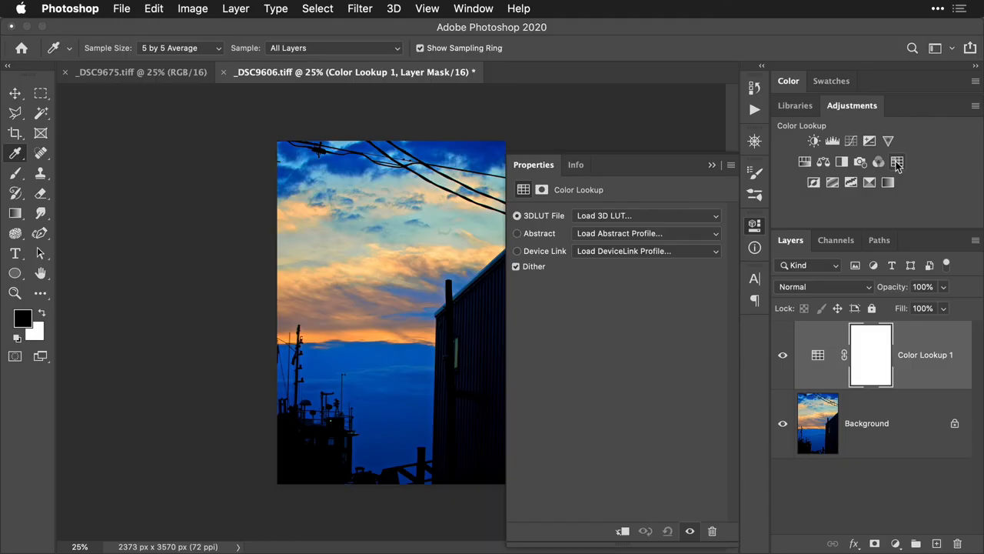
pyautogui.click(644, 215)
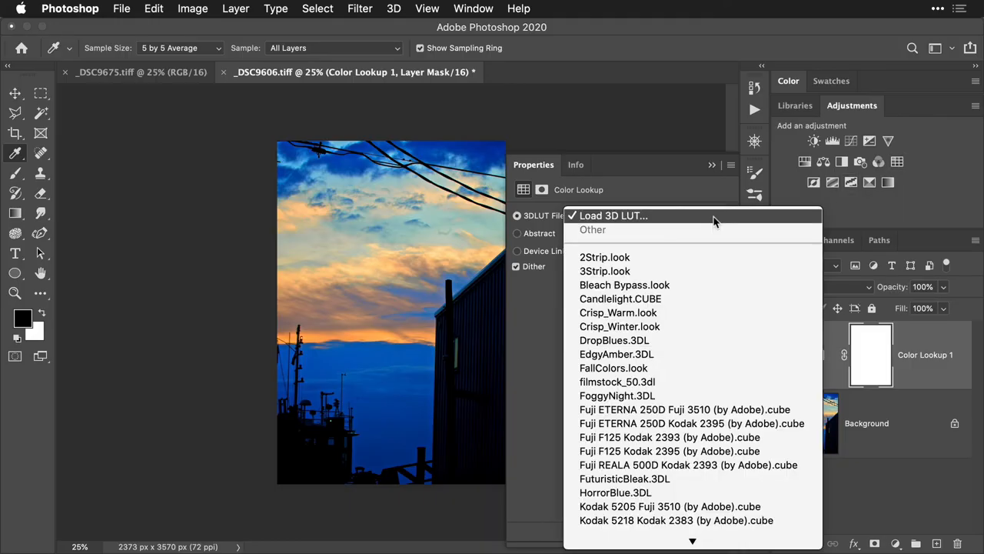
pyautogui.click(613, 215)
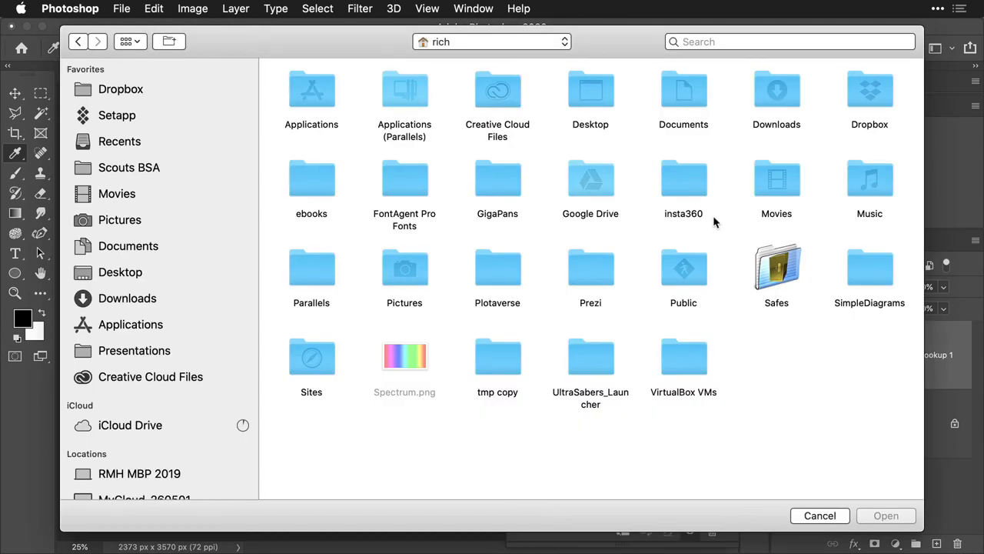
pyautogui.click(120, 272)
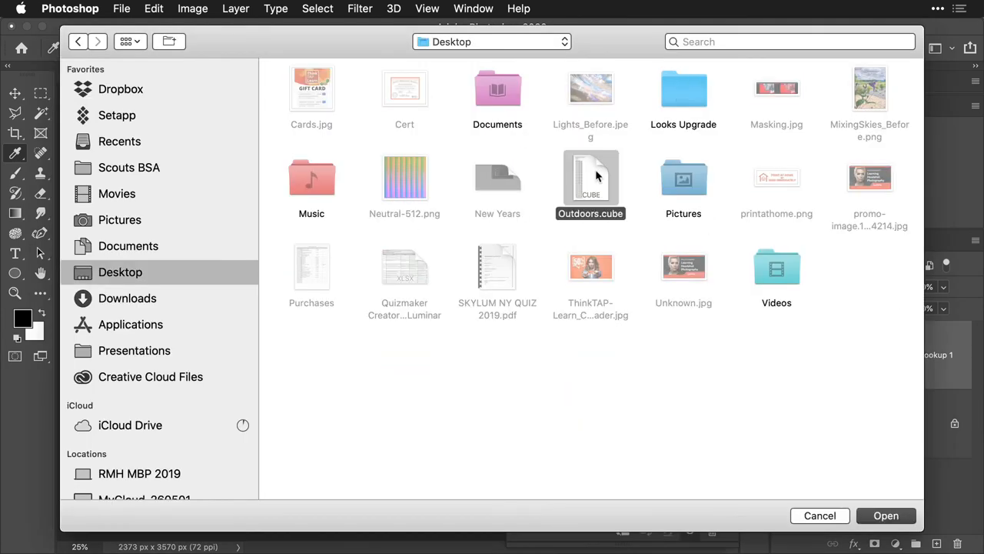
pyautogui.click(886, 515)
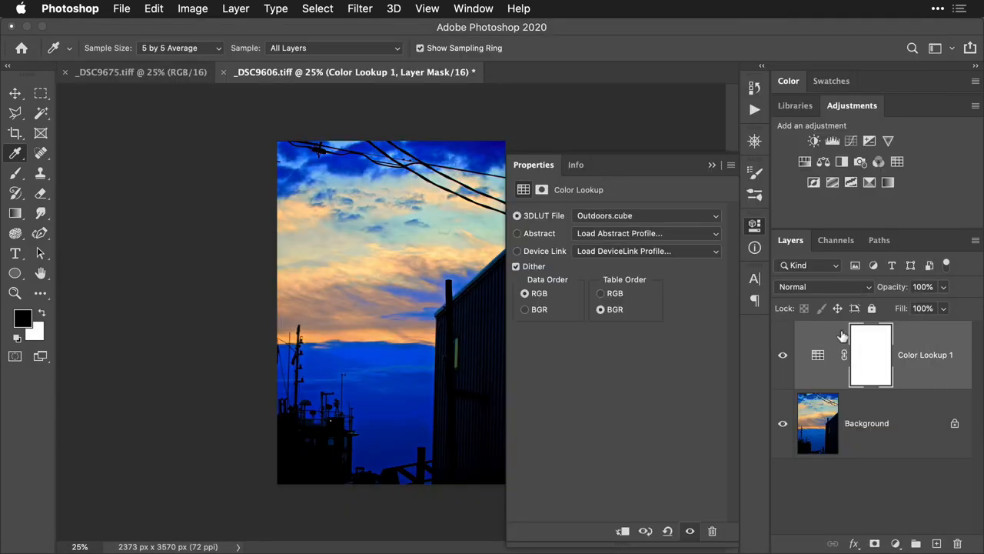